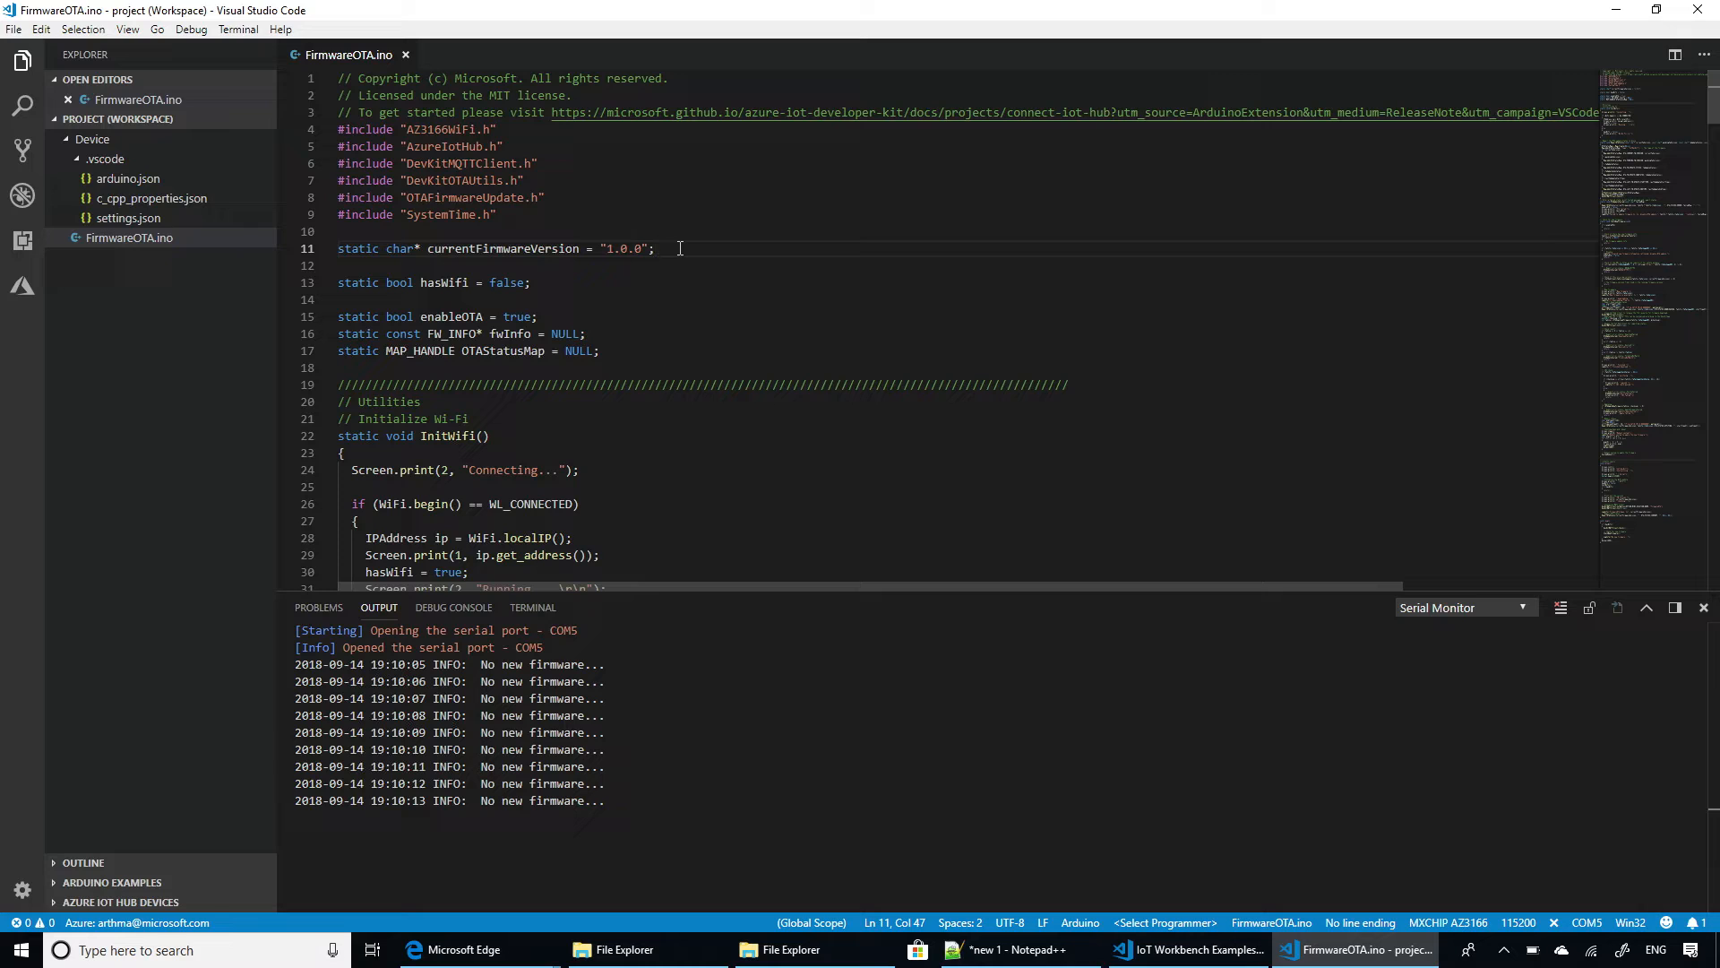
# Change currentFirmwareVersion in FirmwareOTA.ino to "1.0.1" and bring up the Command Palette.
pyautogui.write('1.0.1')
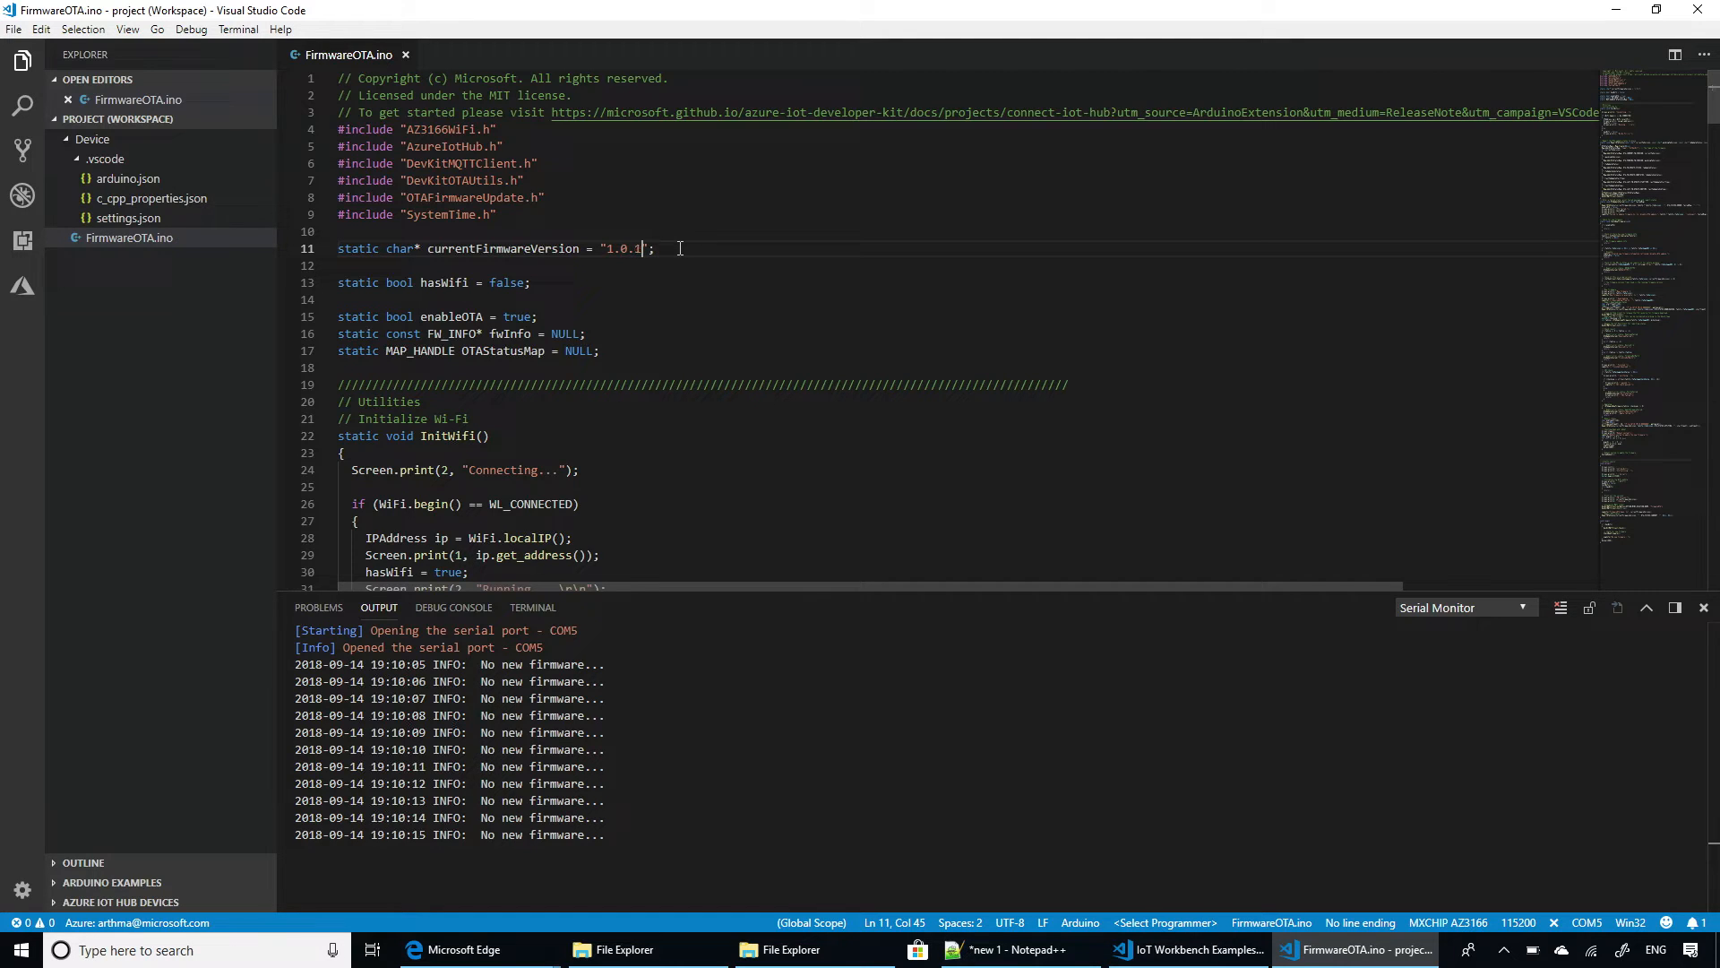
pyautogui.click(915, 385)
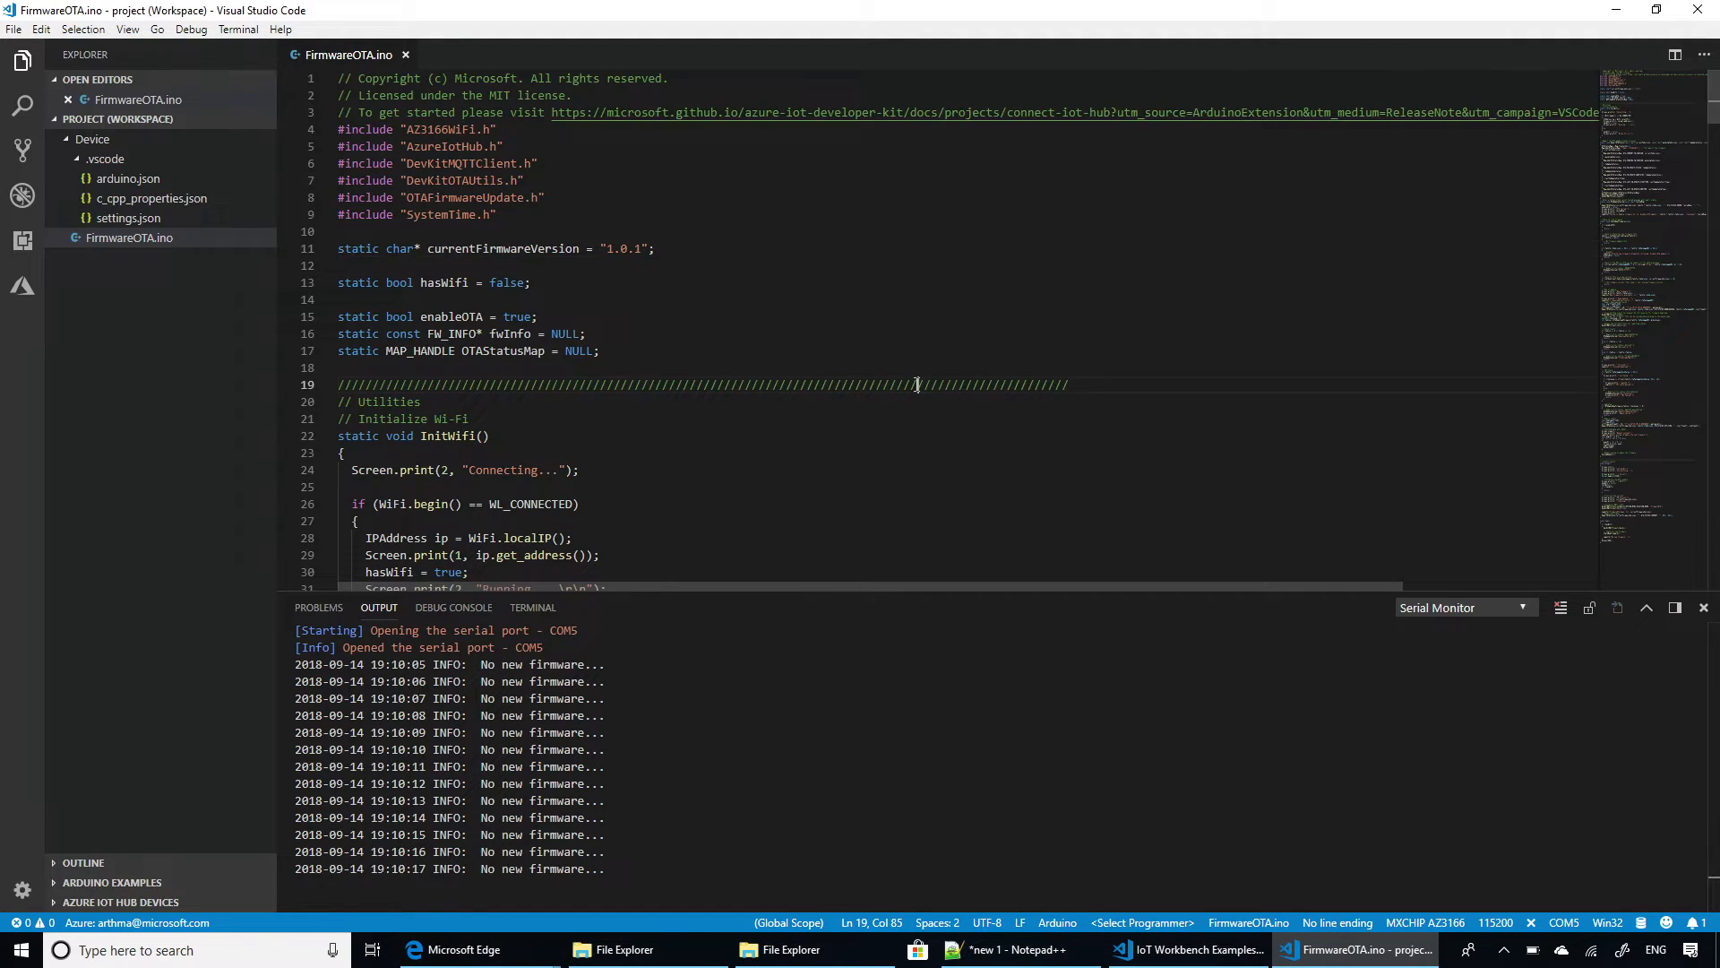
pyautogui.press('ctrl+shift+p')
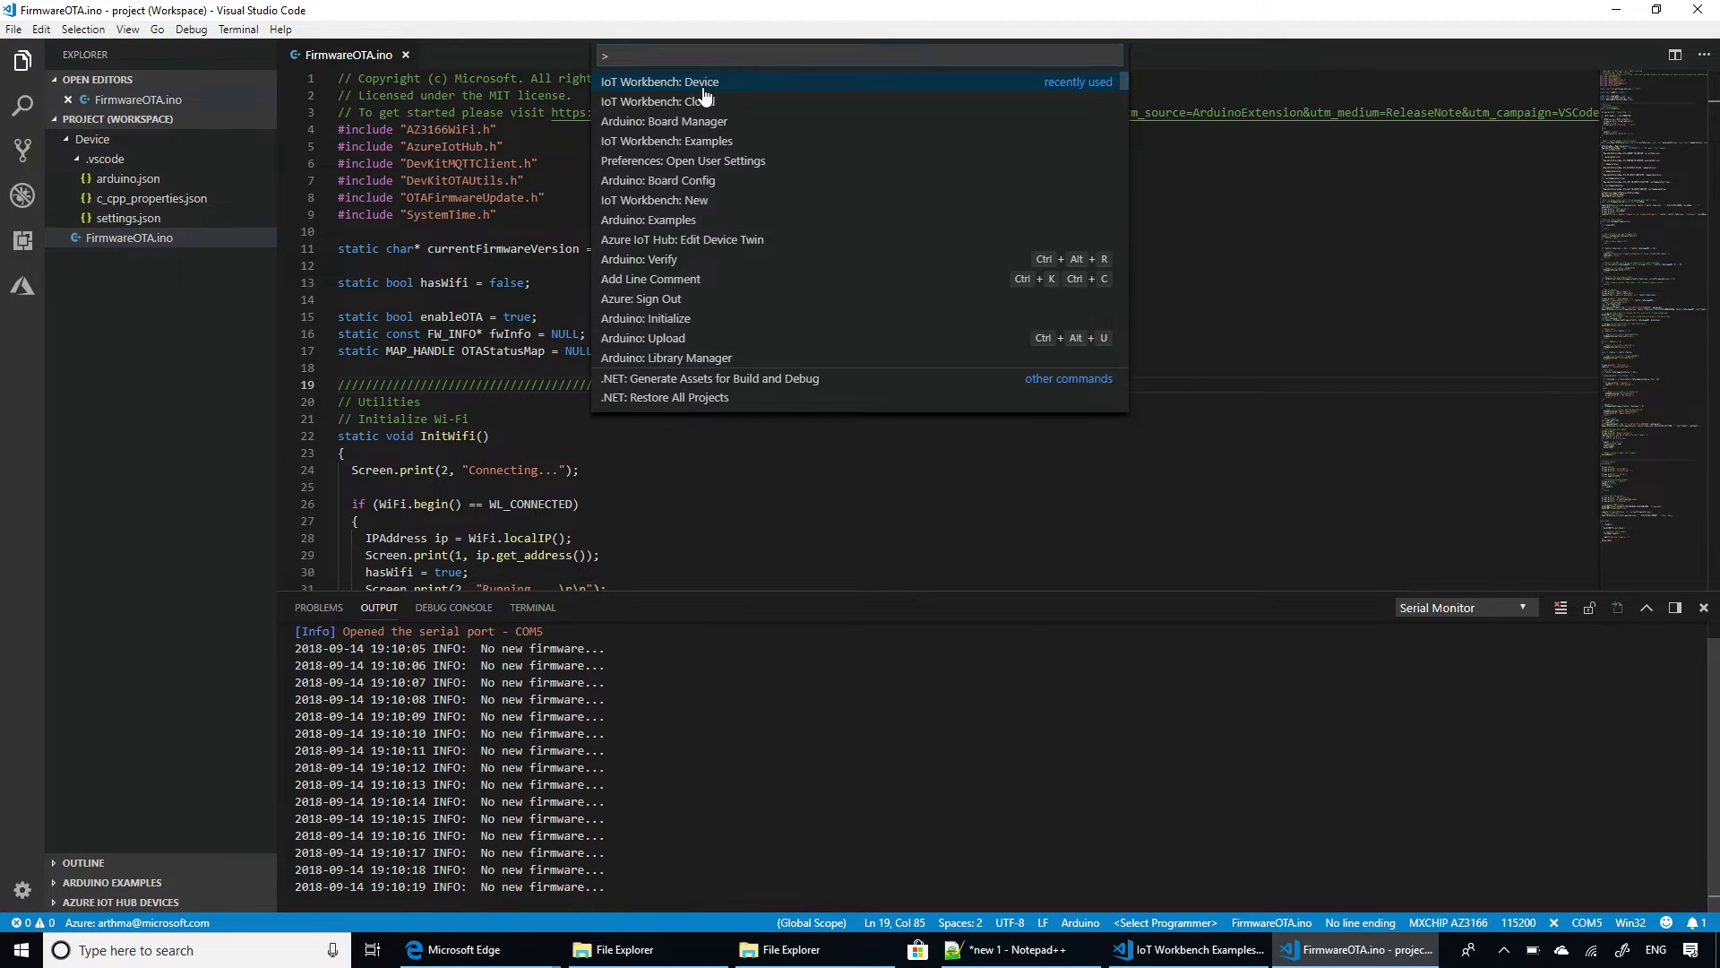
# Run Arduino: Verify to rebuild the FirmwareOTA sketch with version 1.0.1.
pyautogui.press('Escape')
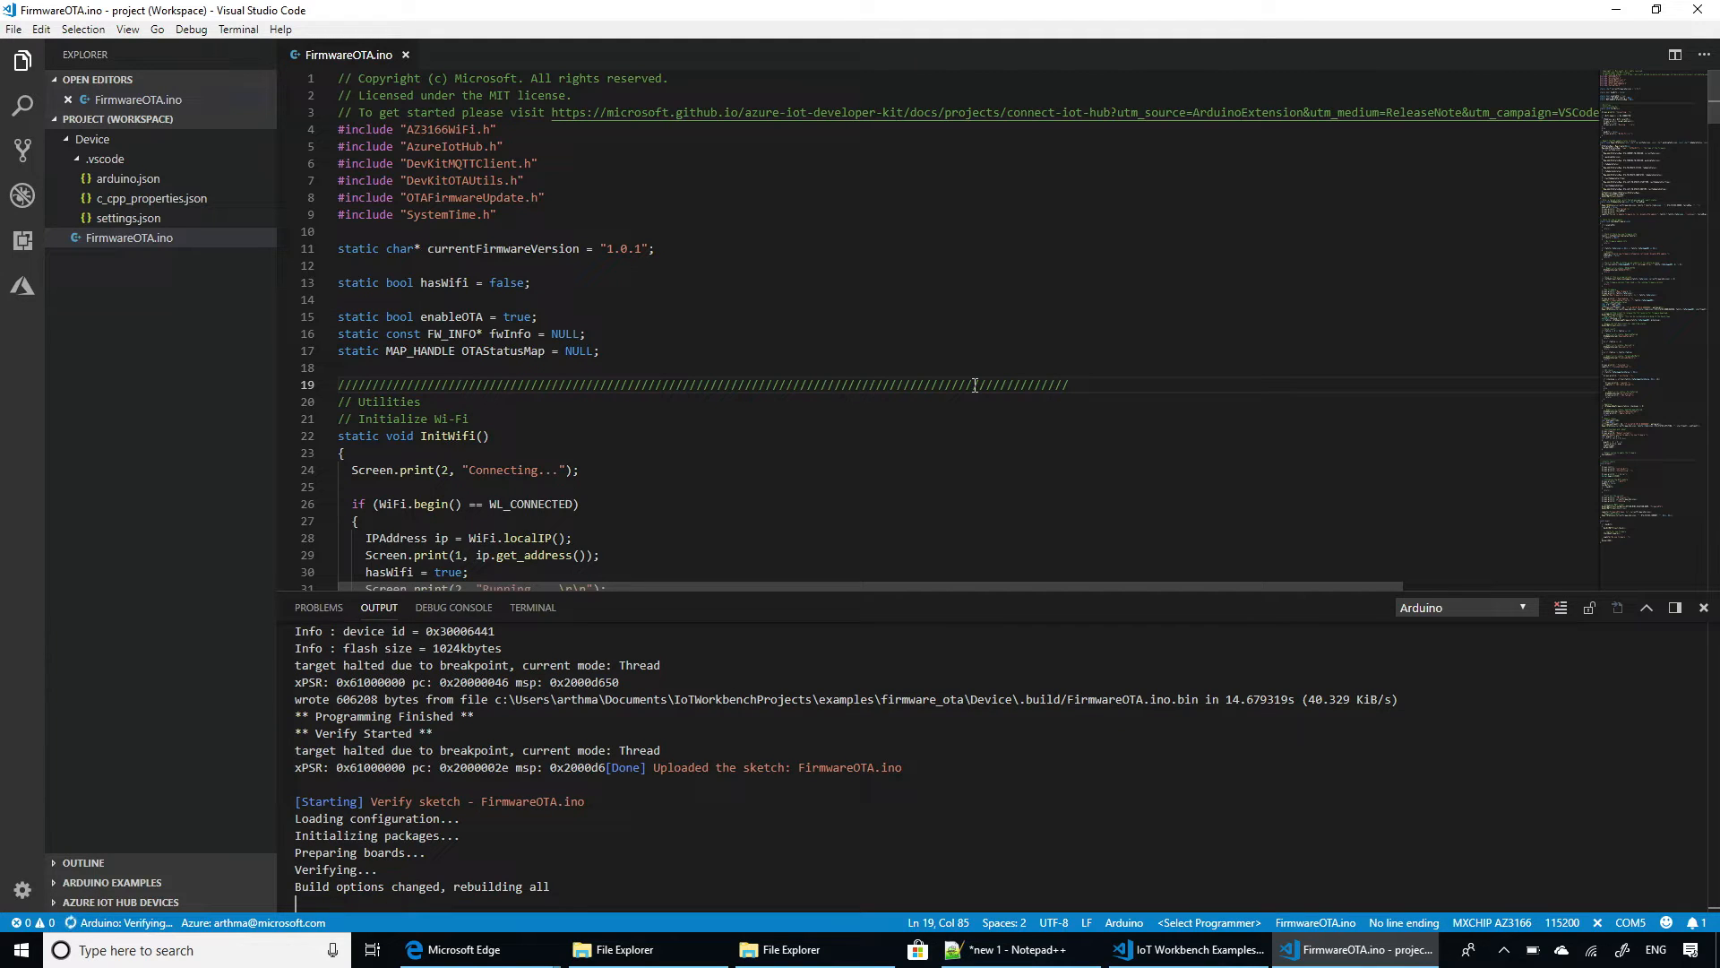
pyautogui.moveTo(996, 362)
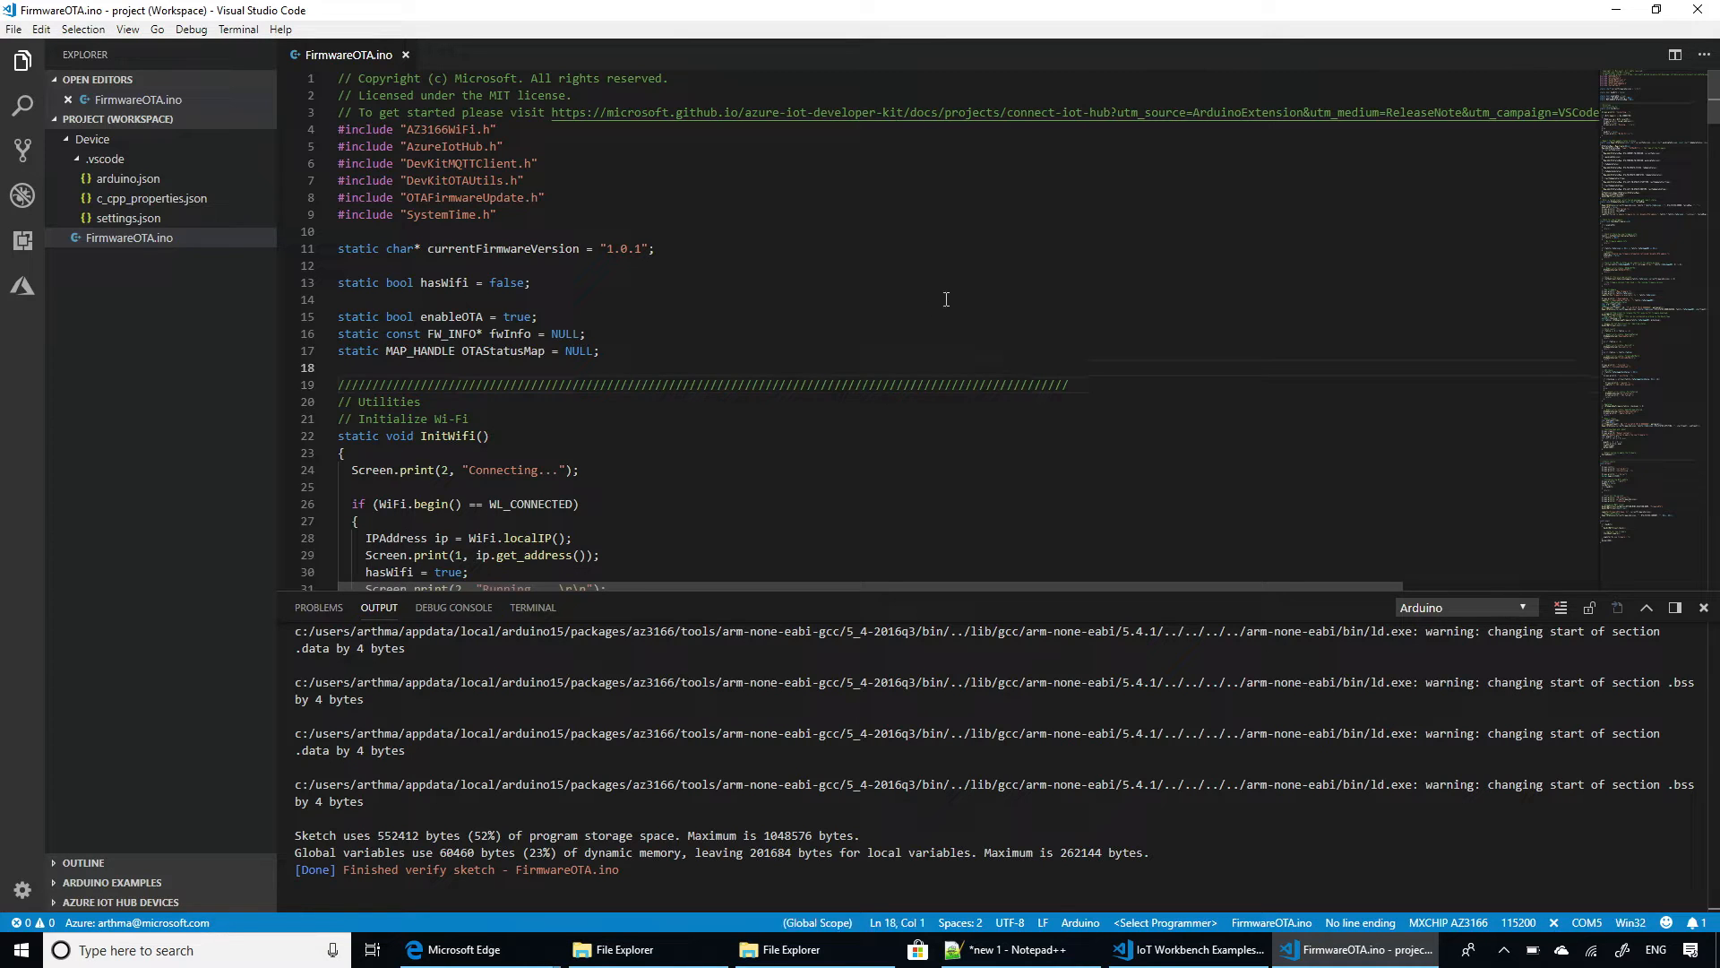
pyautogui.press('ctrl+shift+p')
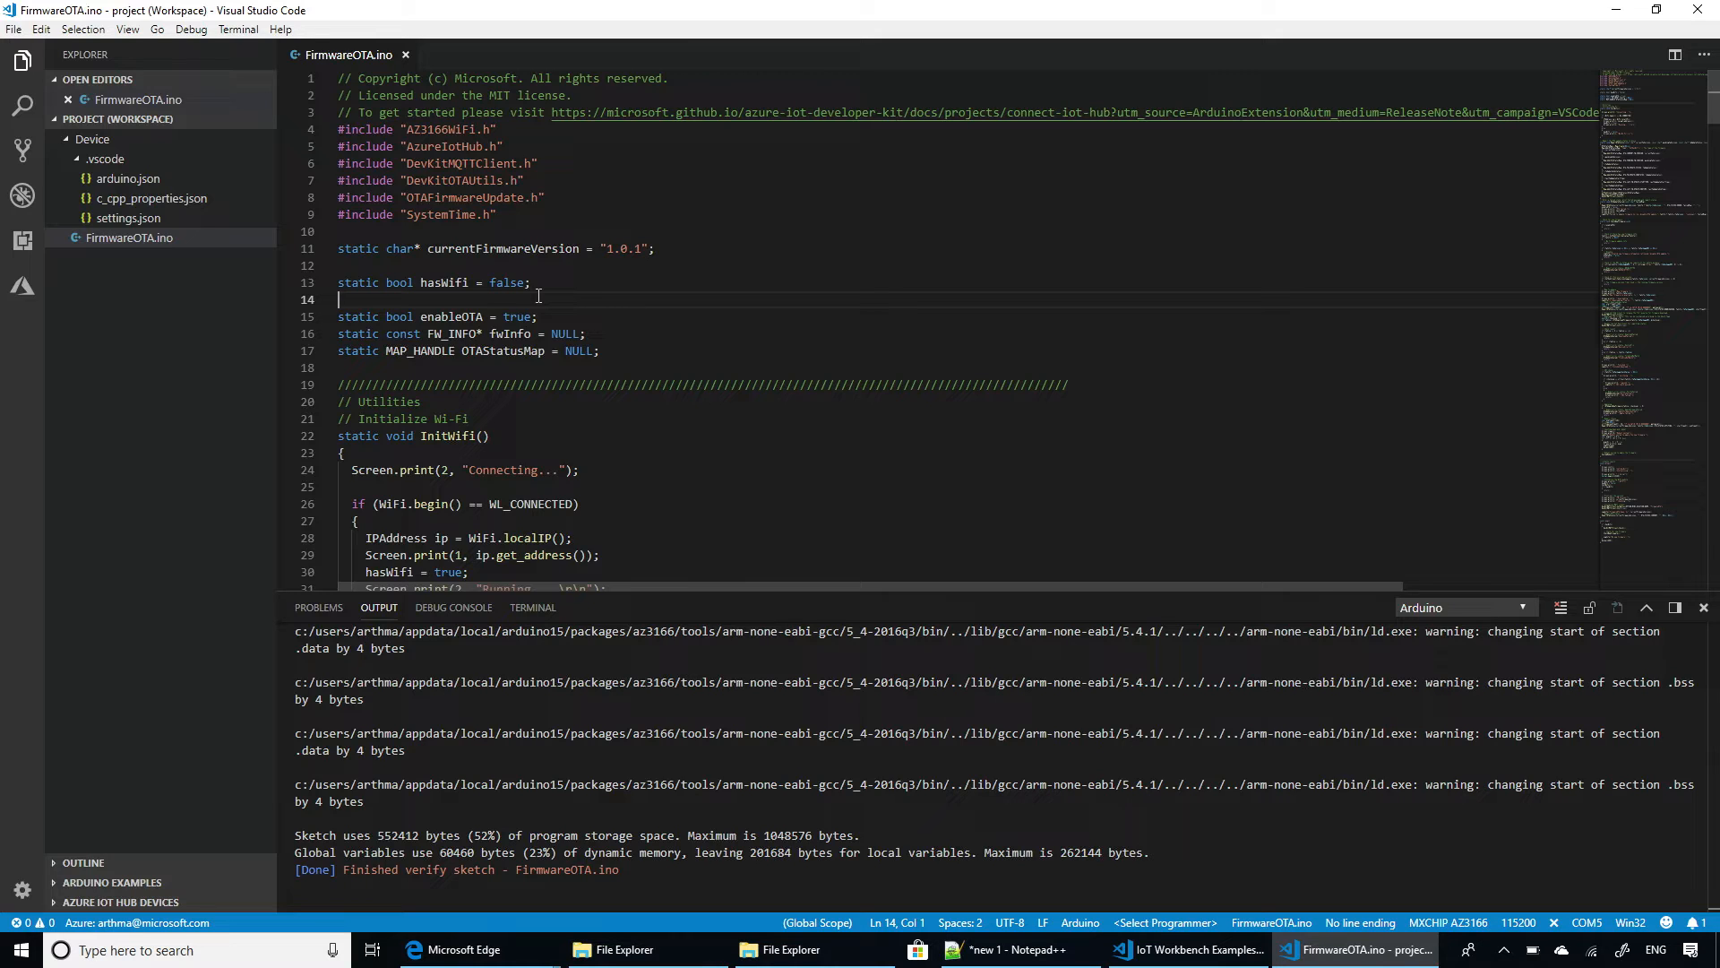
pyautogui.moveTo(806, 306)
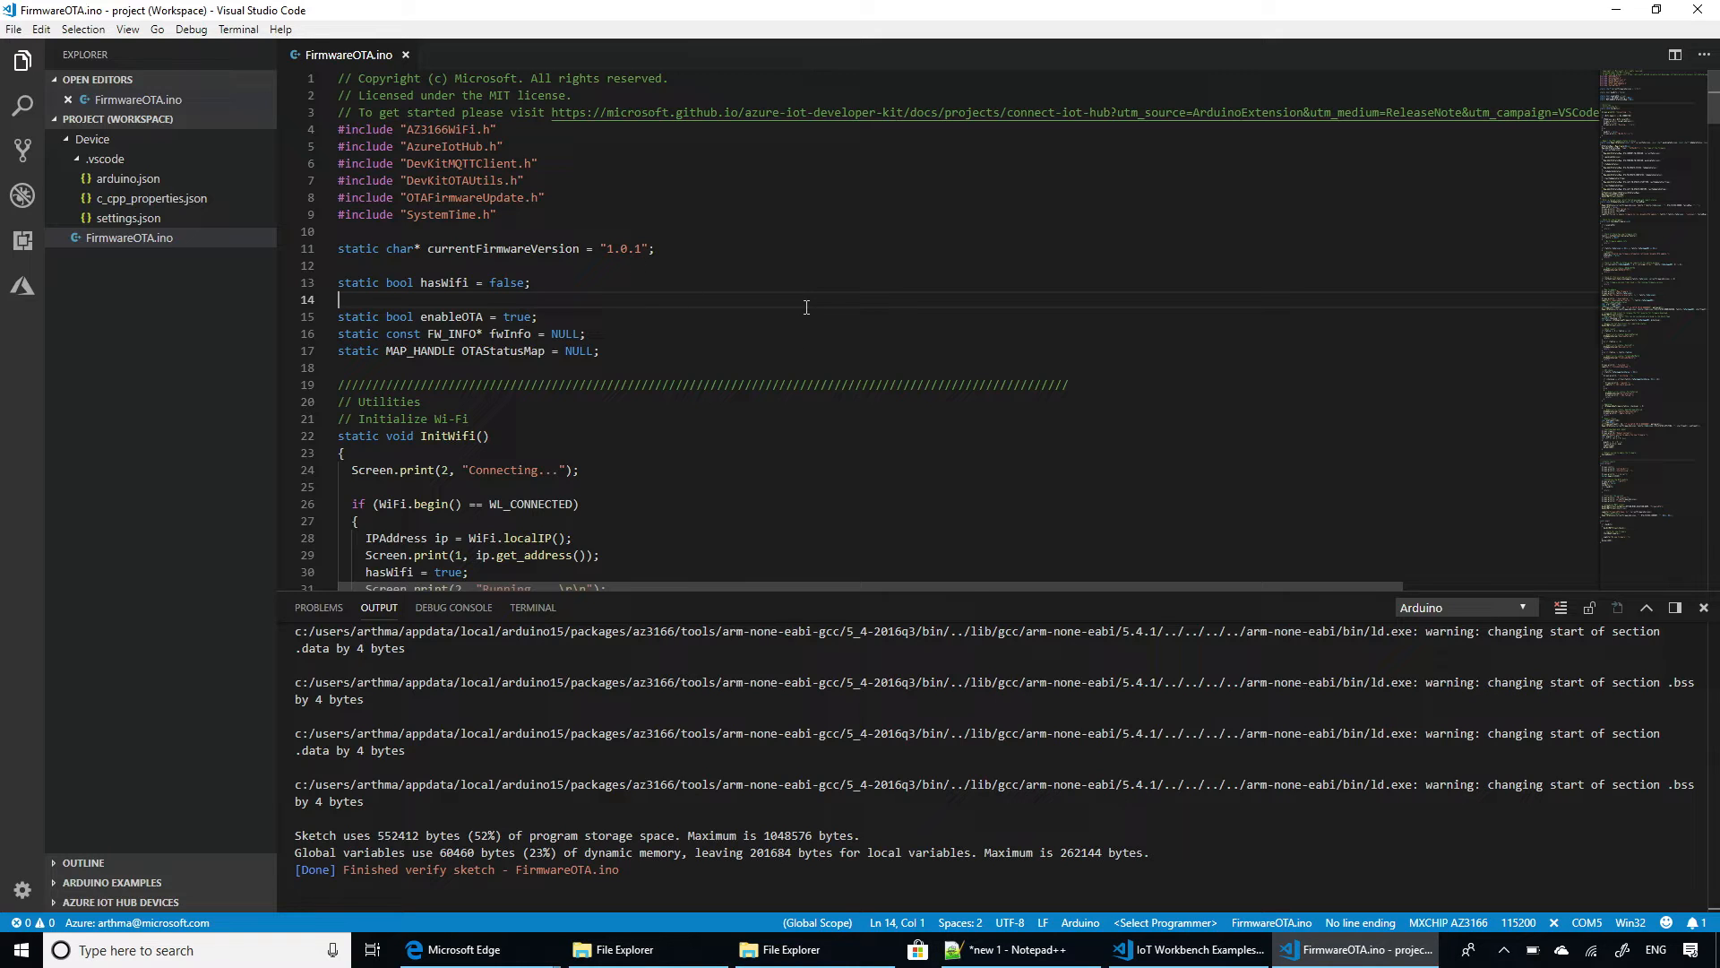